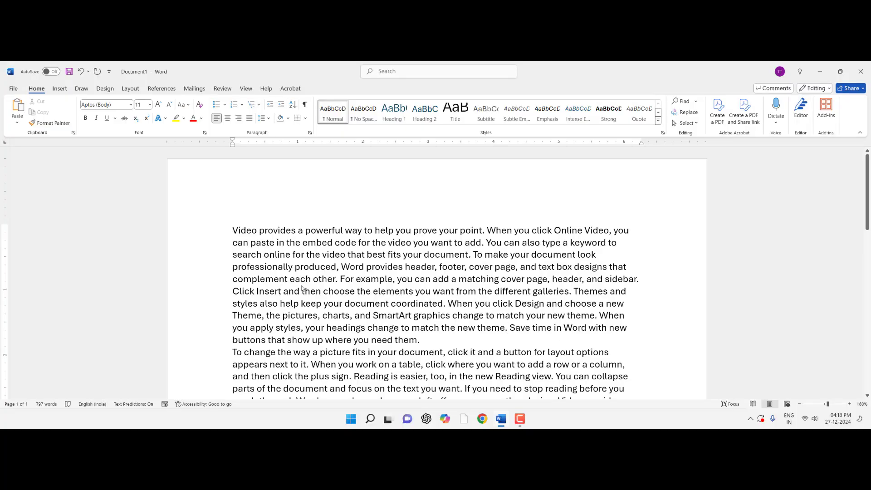
Minimize the Word document of sample paragraphs so the desktop shows
left_click(507, 327)
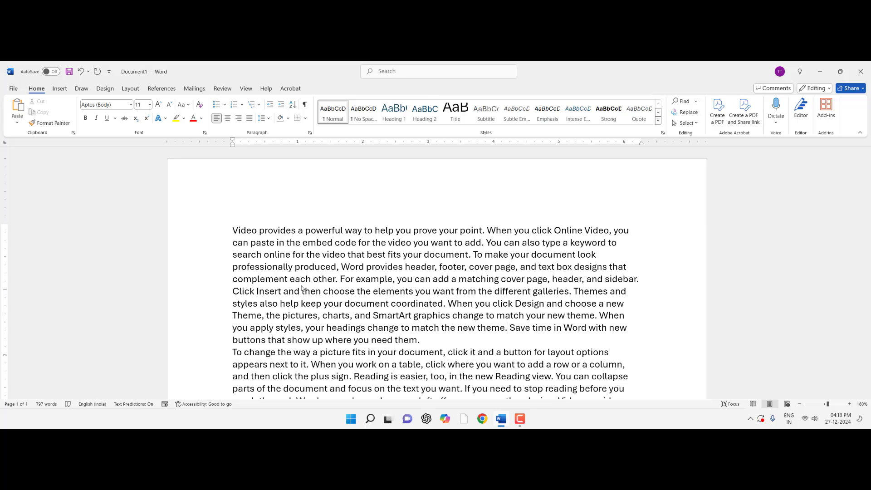
left_click(507, 327)
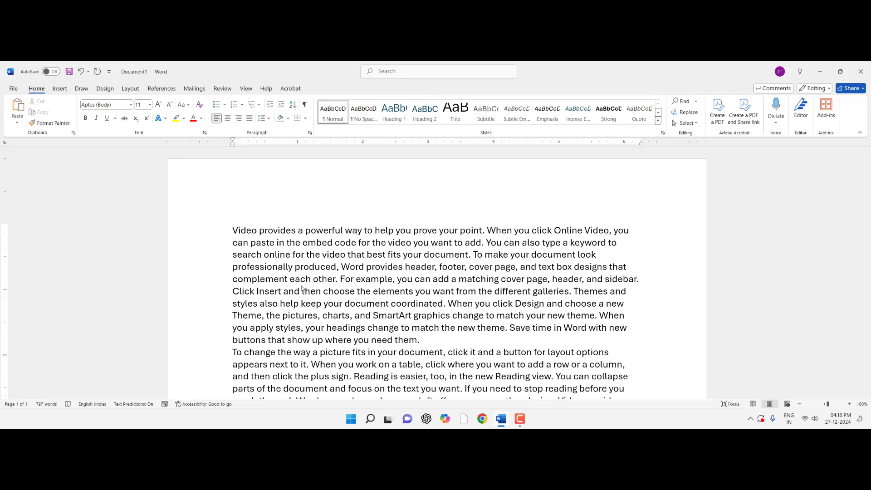
left_click(351, 418)
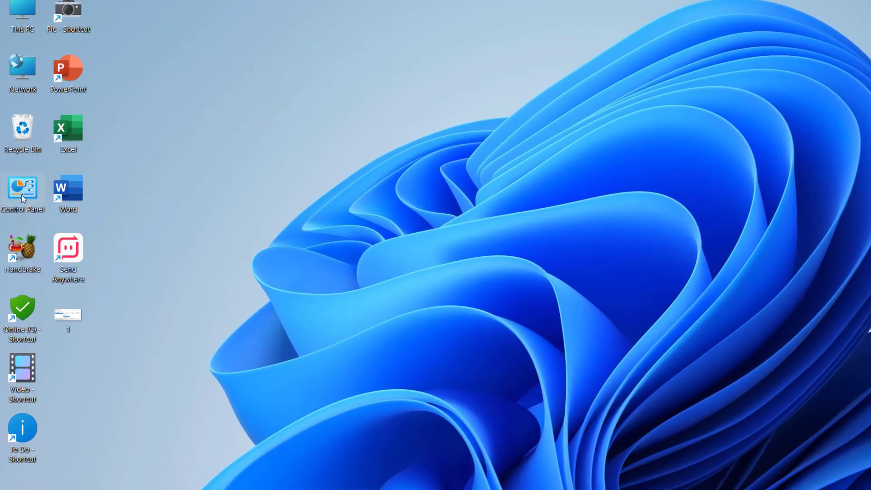
Open Hardware and Sound > Devices and Printers, maximized, and select the Canon LBP2900
double_click(22, 188)
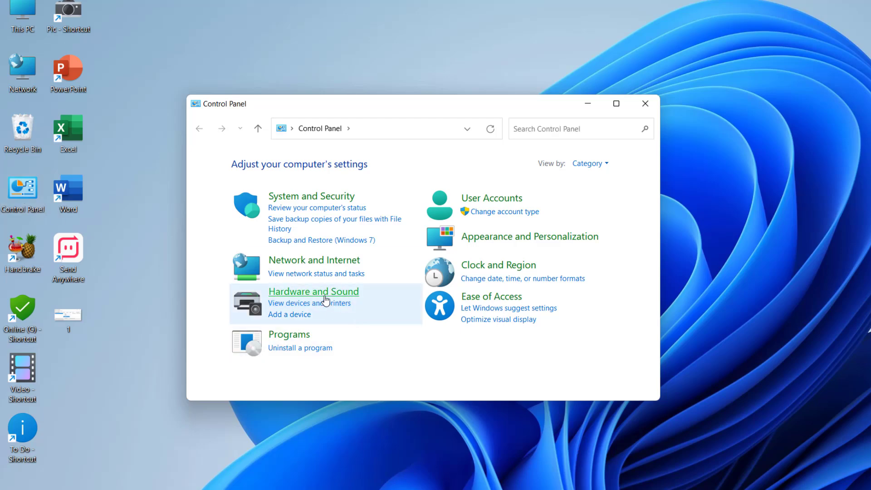
left_click(314, 291)
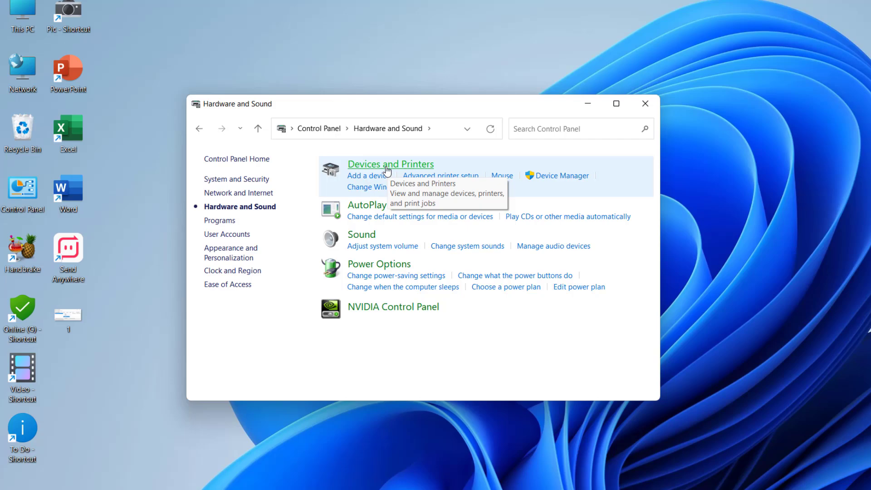
left_click(390, 164)
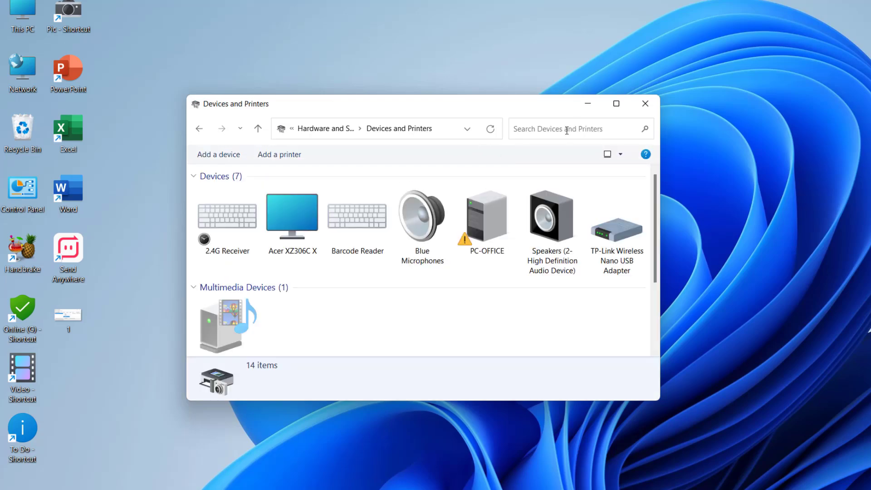
left_click(615, 104)
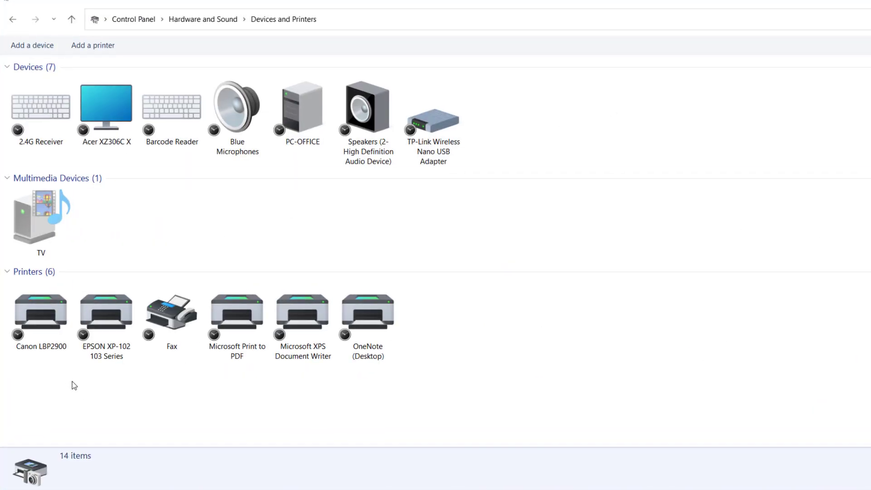
left_click(40, 311)
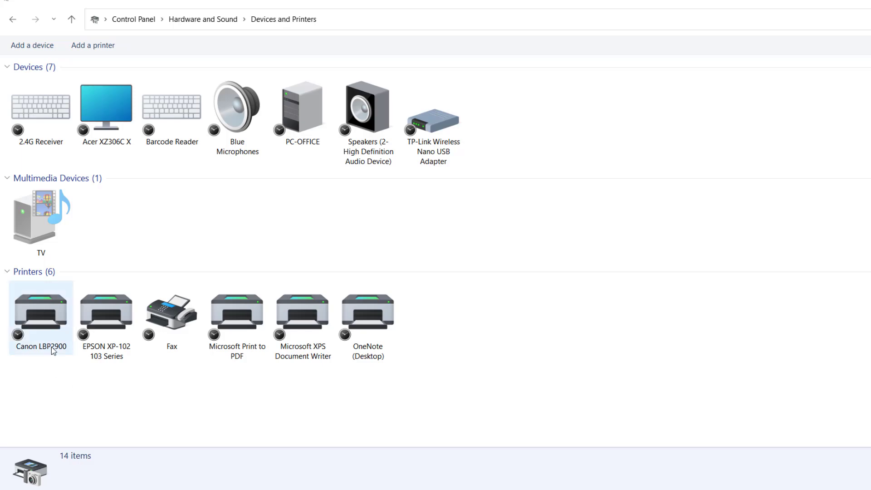
left_click(41, 310)
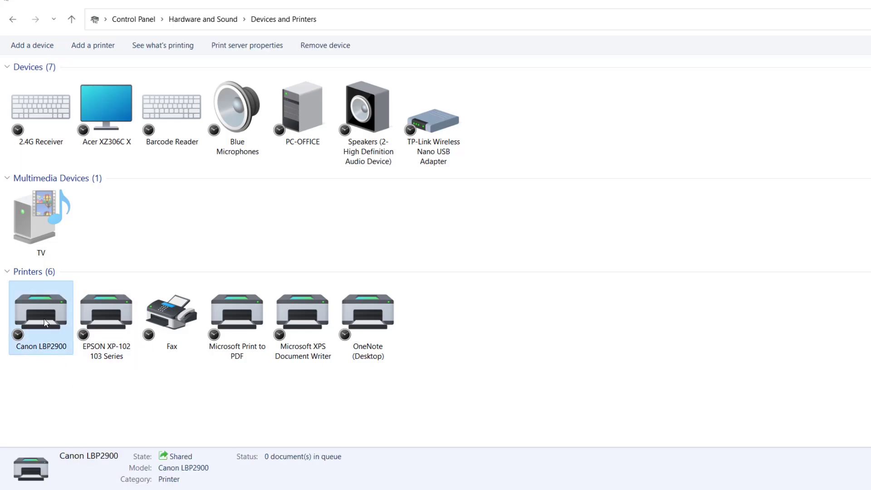
Cancel the stuck Word job and all documents in the Canon LBP2900 queue
right_click(571, 228)
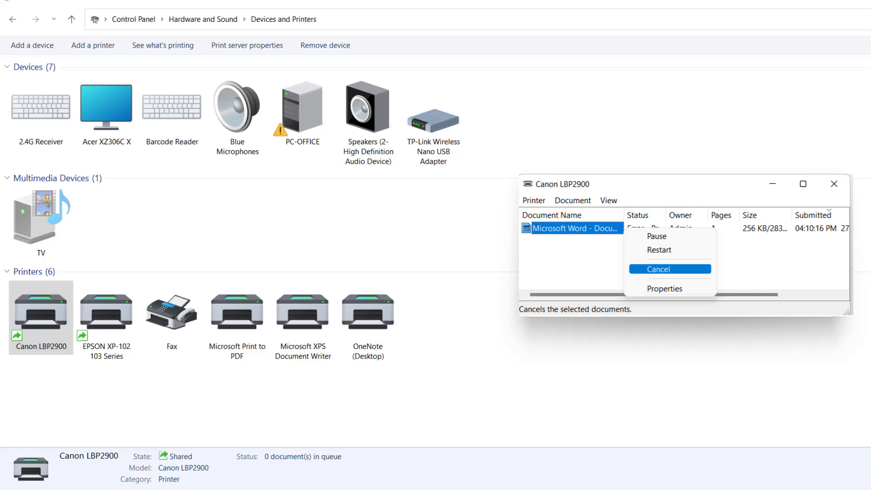
left_click(658, 269)
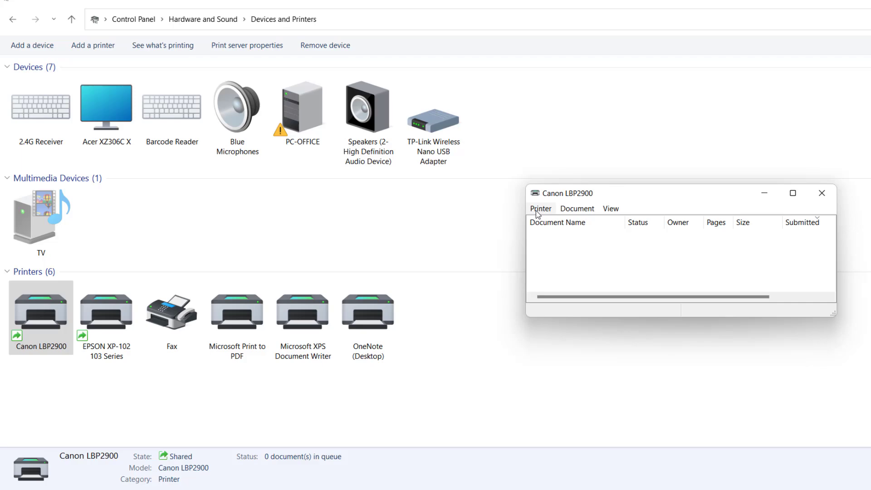
left_click(540, 208)
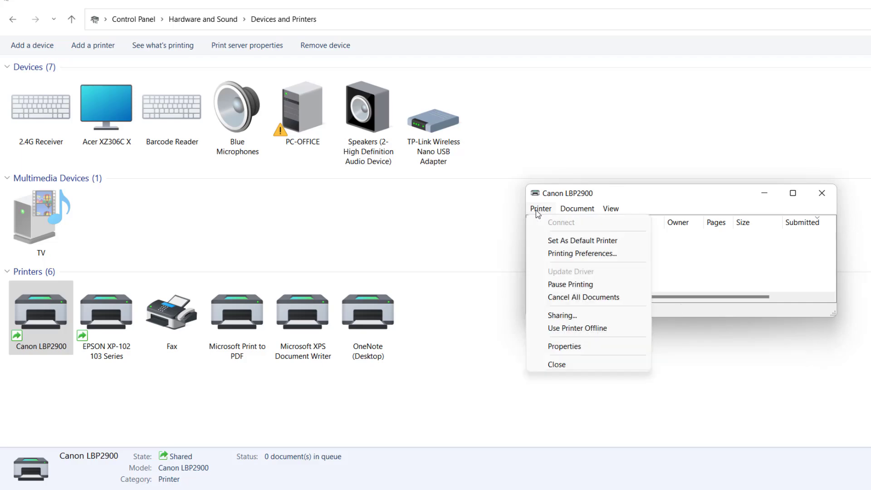
mouse_move(582, 297)
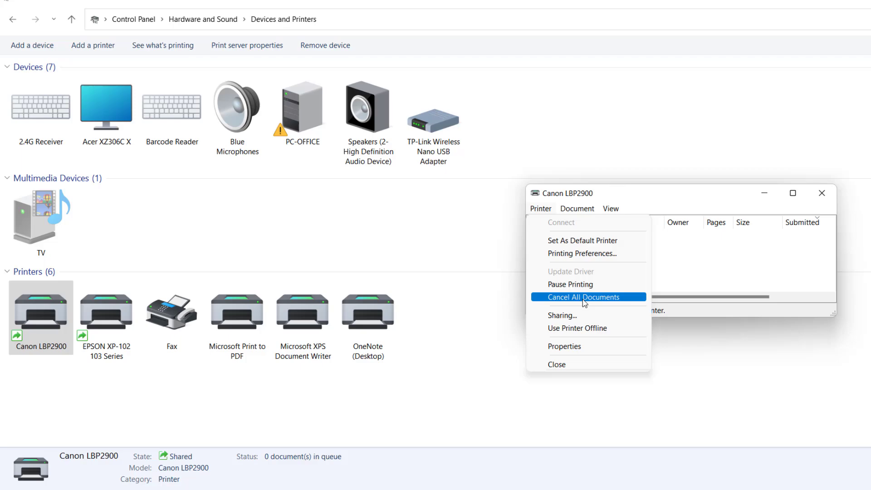
left_click(575, 296)
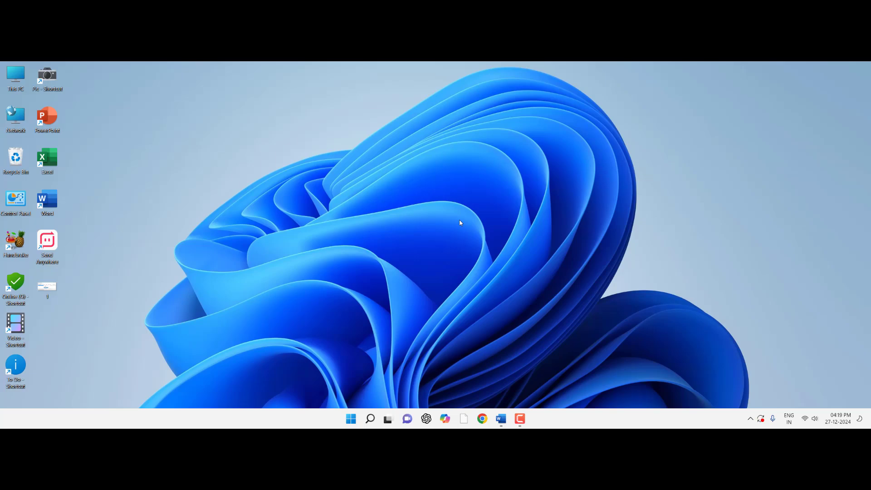
mouse_move(475, 293)
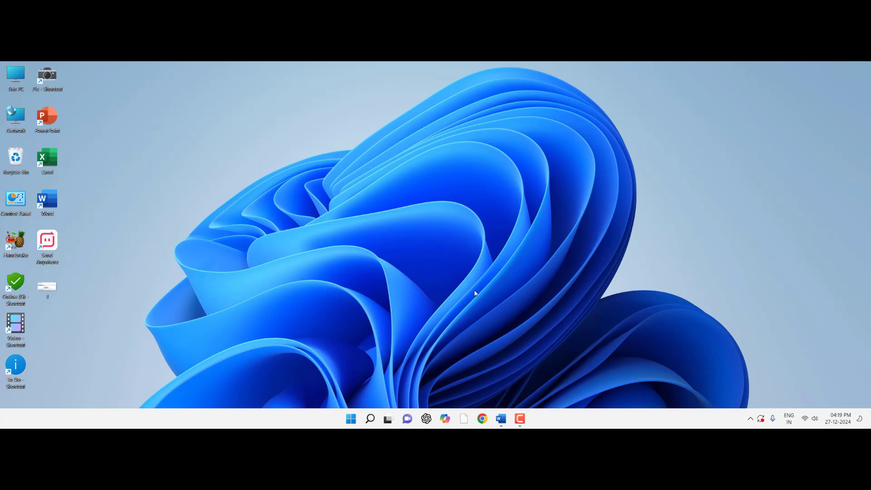
Switch back to the Word document from the taskbar
left_click(500, 419)
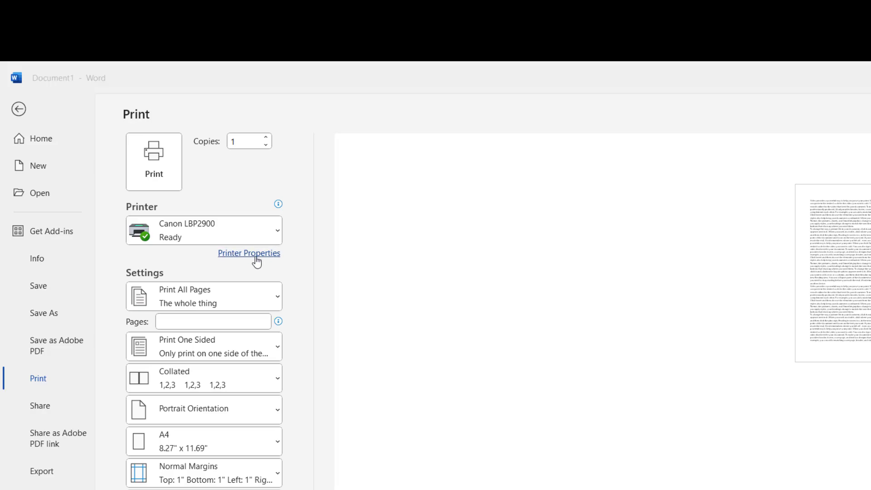
Restore the Canon LBP2900 printer properties to their default settings
left_click(249, 253)
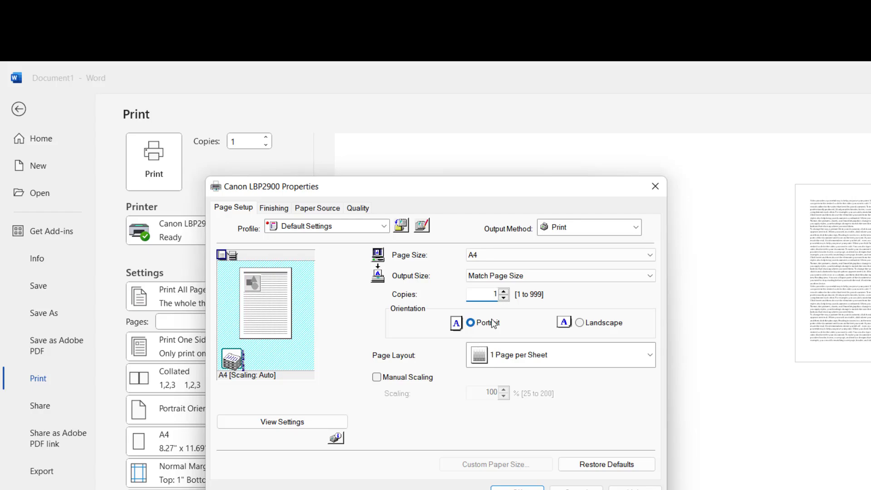
left_click(483, 294)
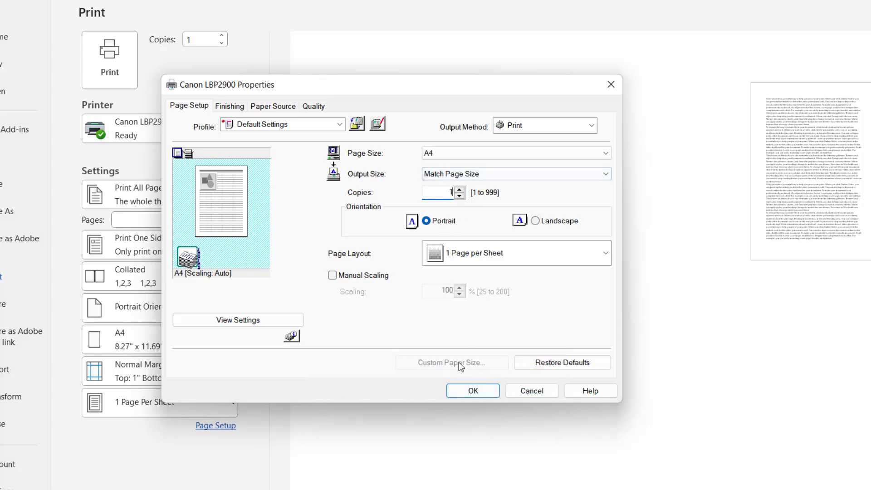
left_click(472, 391)
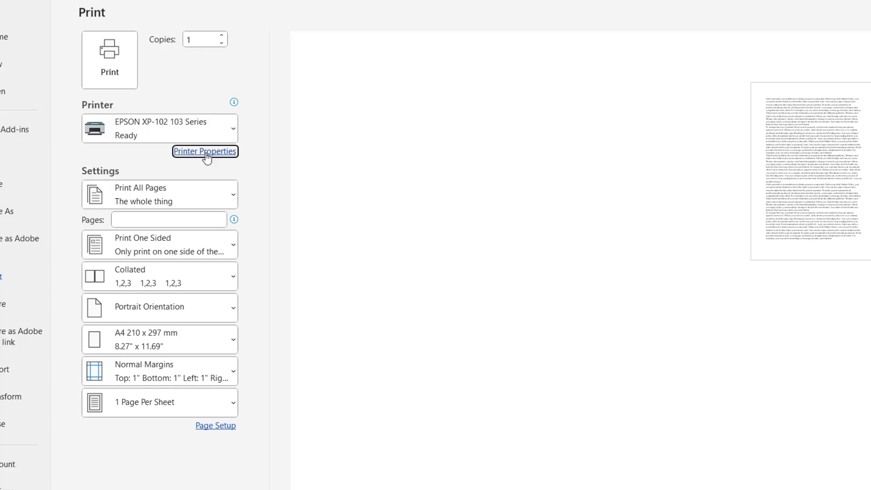
Review the EPSON XP-102 103 Series page layout and copies settings, then close Word
left_click(205, 151)
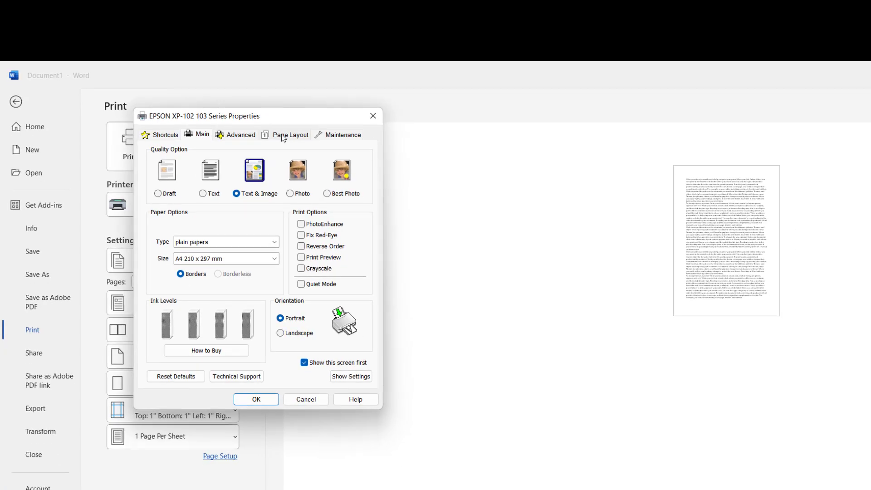
left_click(290, 134)
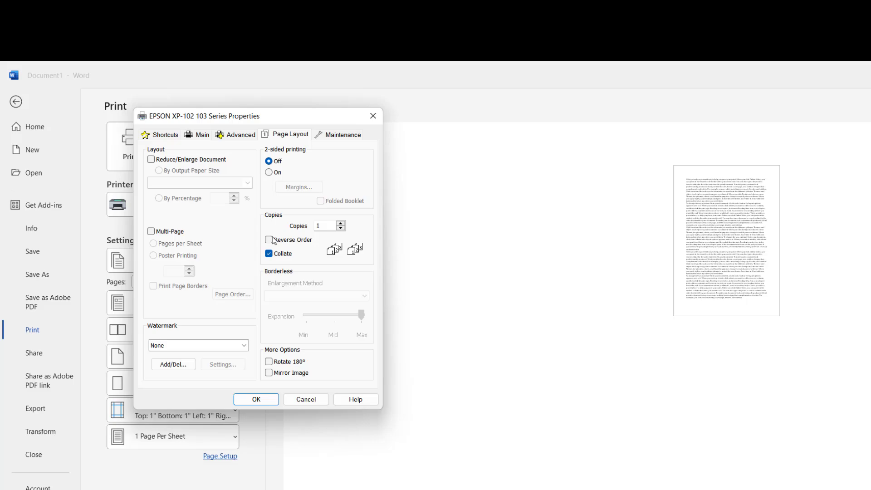
left_click(325, 225)
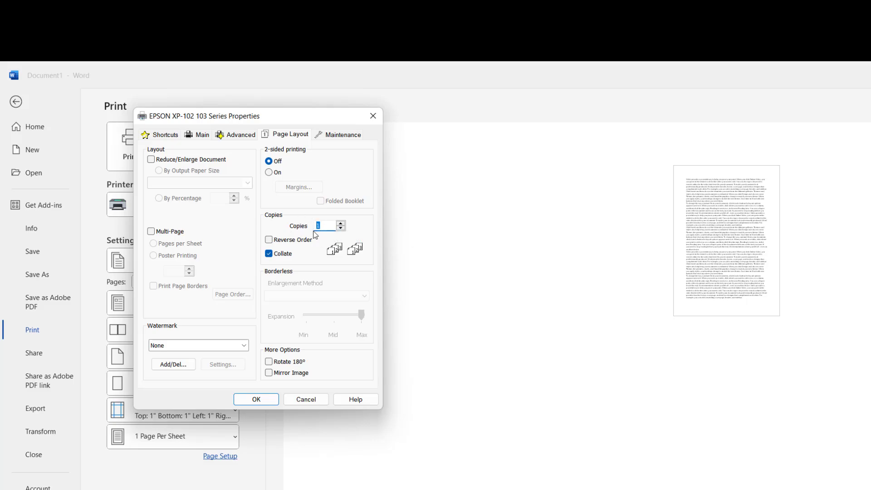
left_click(255, 399)
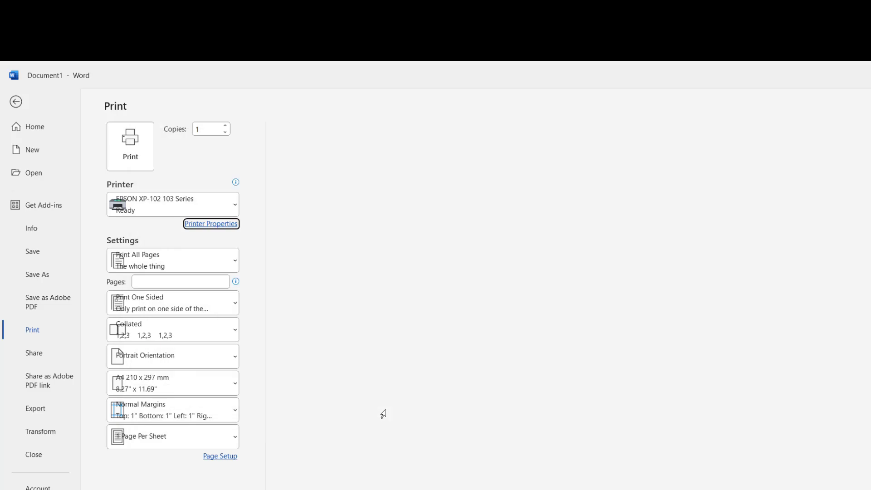
left_click(15, 102)
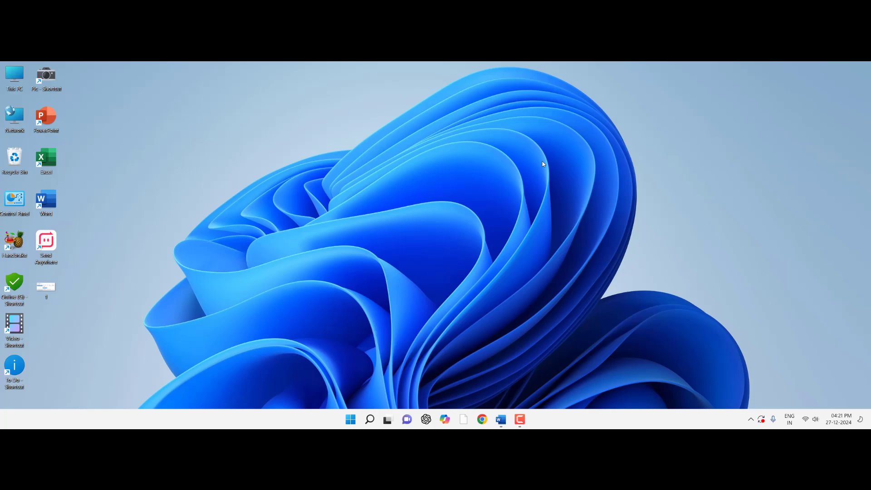
Search for and open Services, then stop the Print Spooler service
type("services")
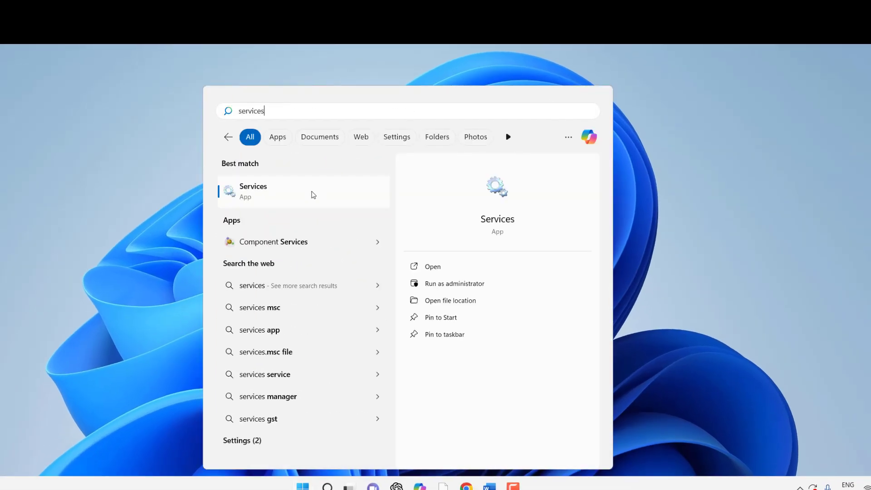
left_click(253, 190)
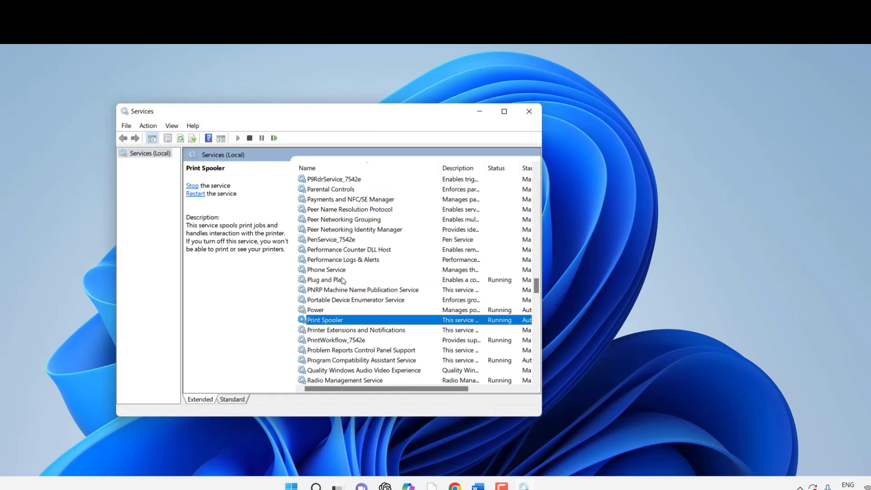
right_click(324, 319)
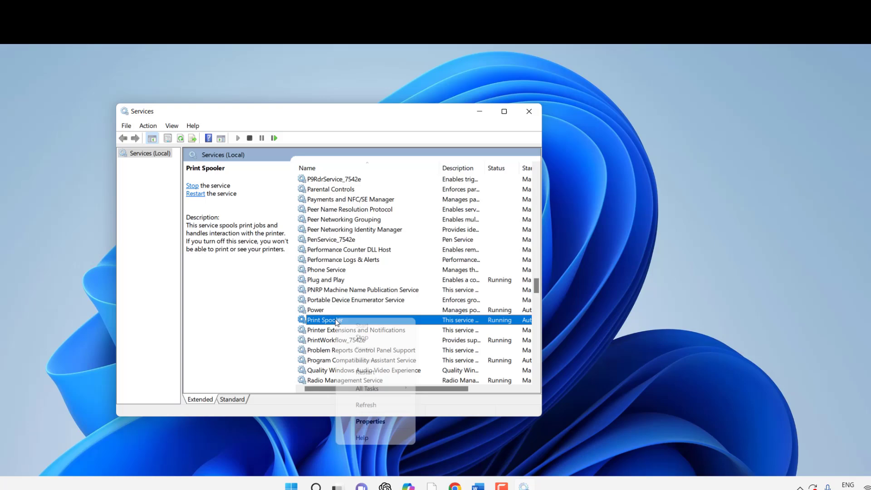
left_click(362, 319)
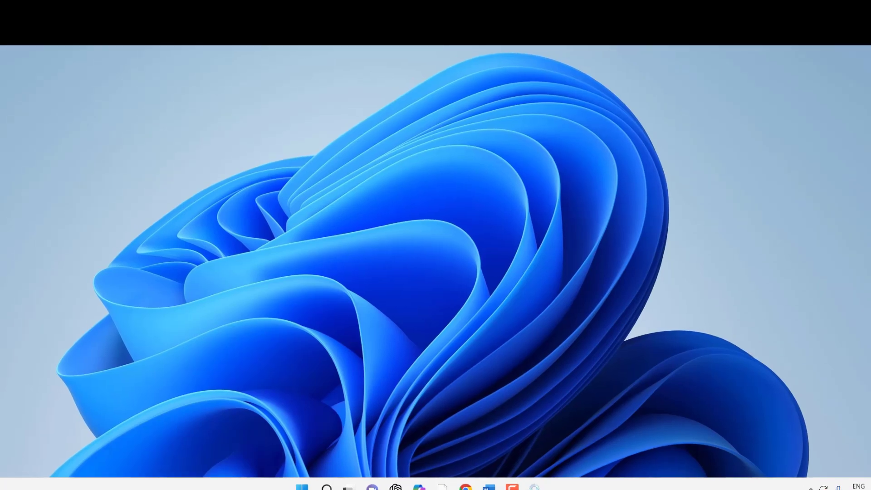
Browse to C:\Windows\System32\spool\PRINTERS and confirm the folder is empty
left_click(347, 487)
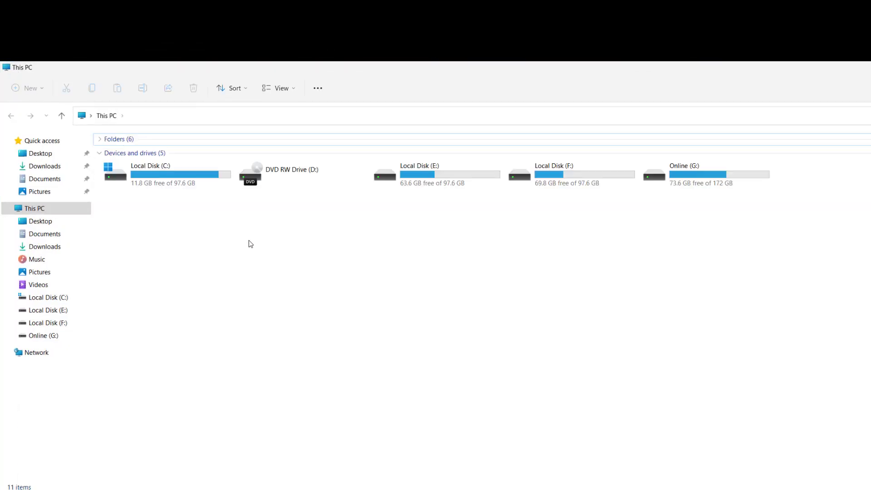
double_click(150, 173)
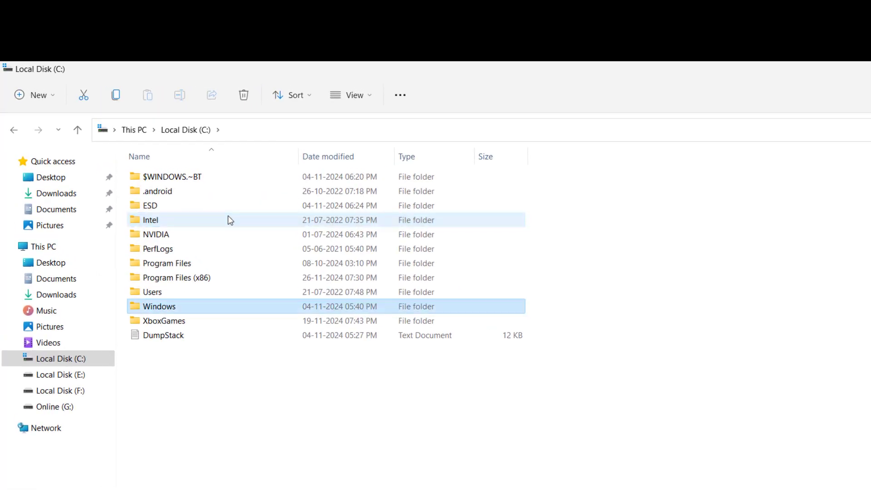
double_click(160, 306)
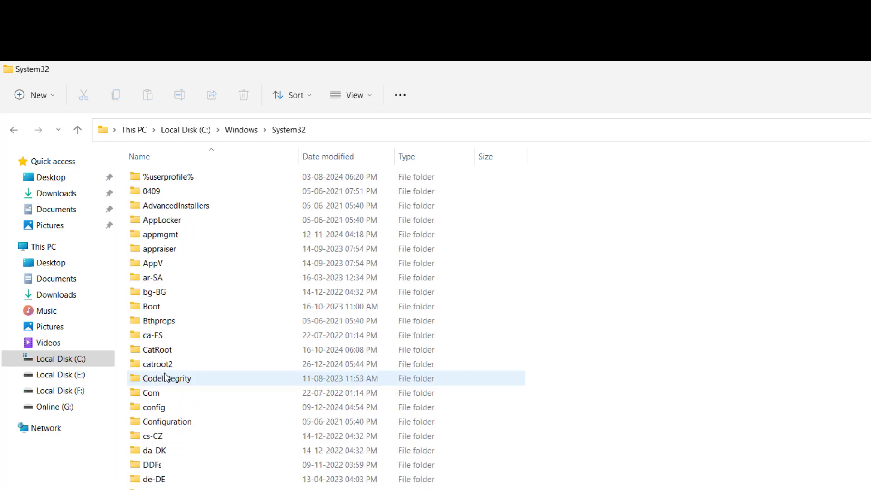
left_click(152, 306)
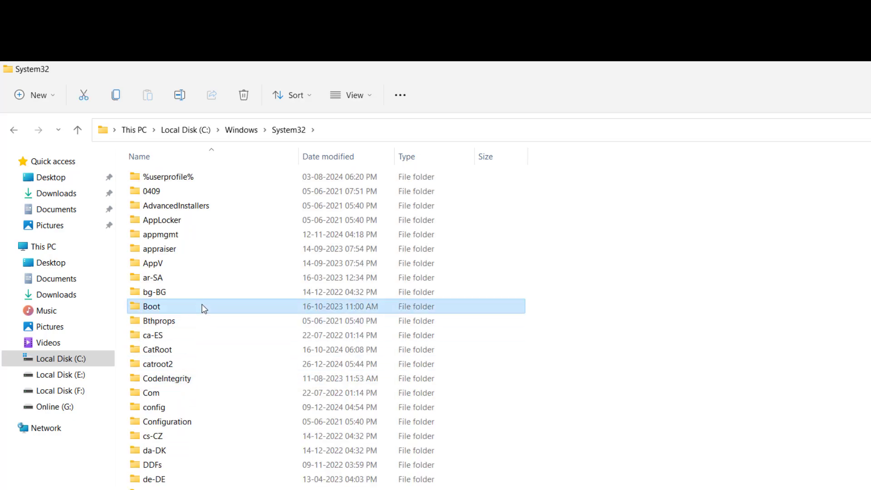
scroll("down", 3)
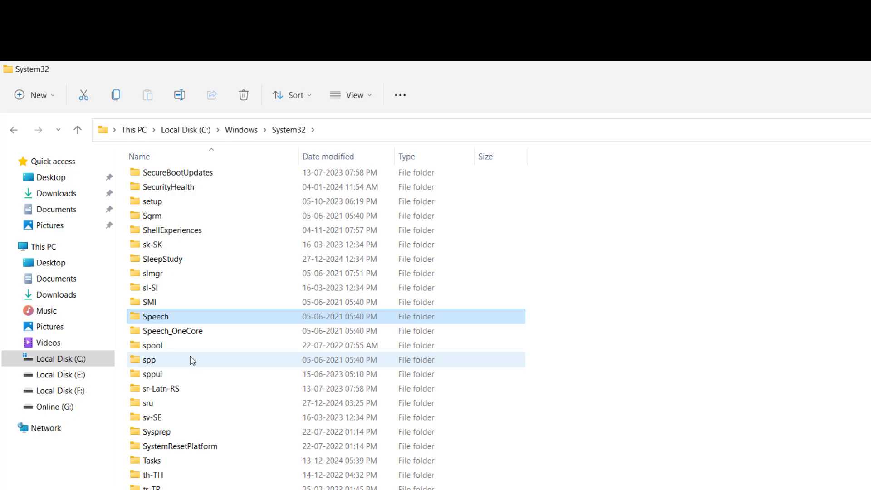
left_click(153, 345)
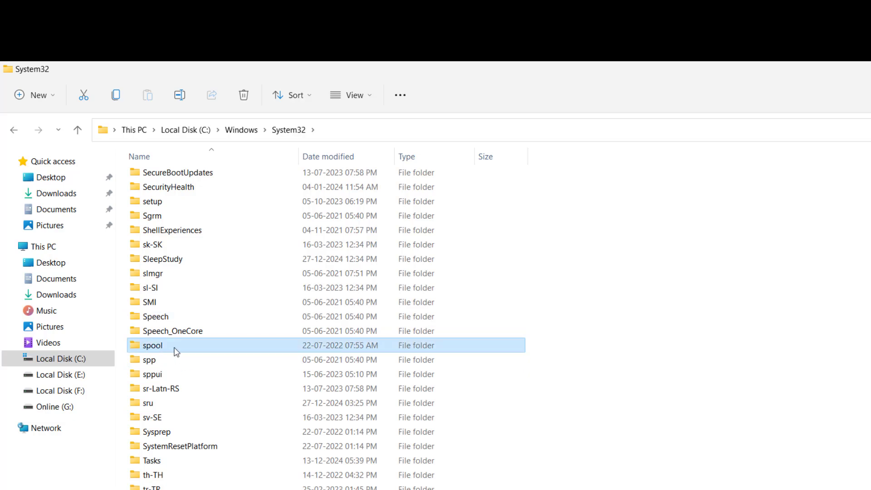
double_click(152, 345)
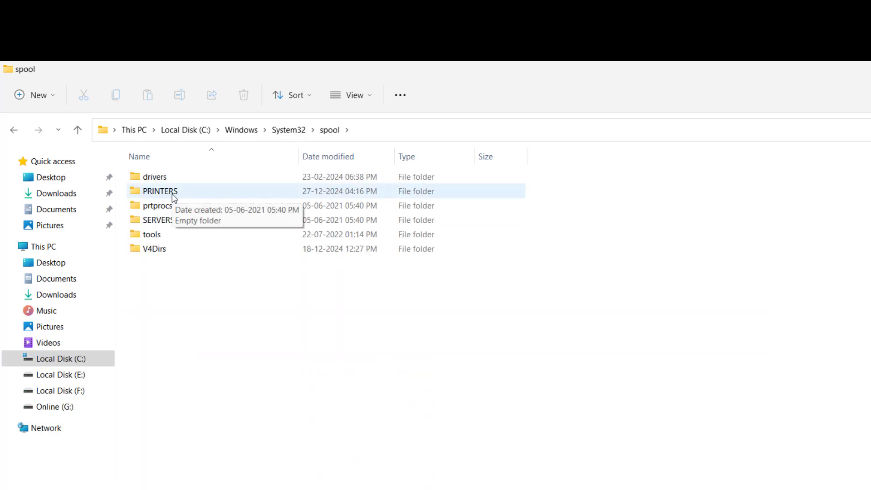
double_click(160, 191)
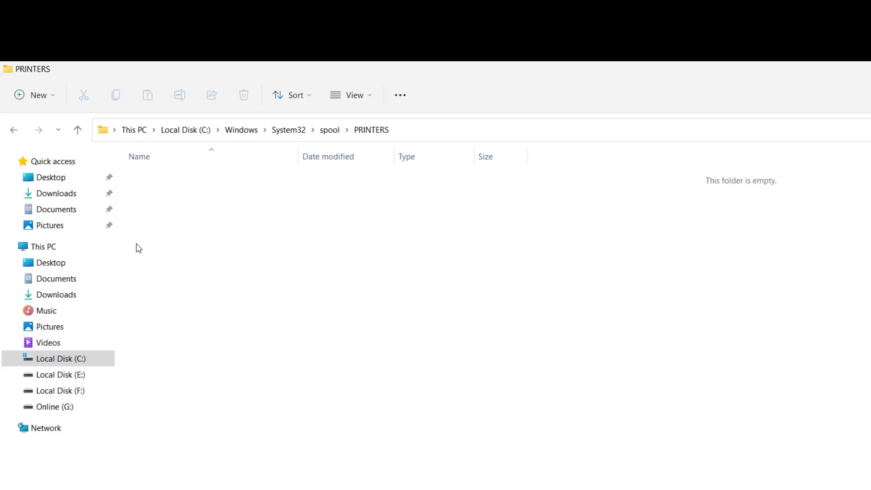
mouse_move(350, 339)
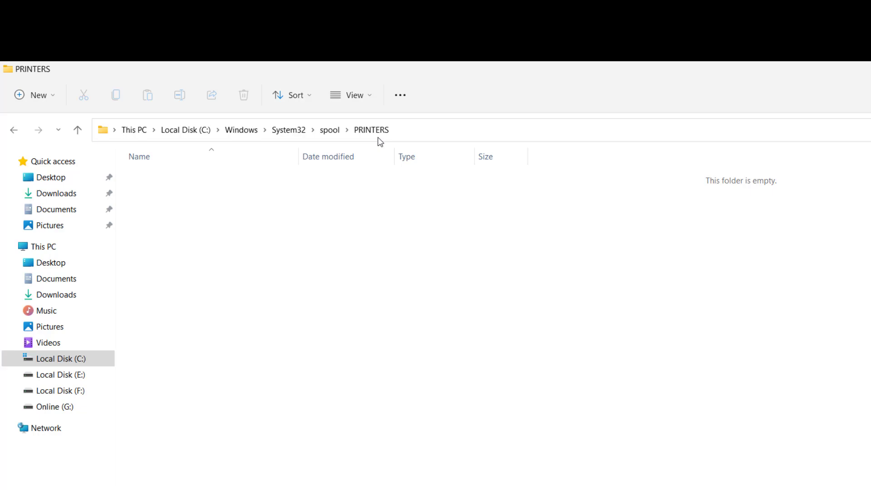
mouse_move(235, 239)
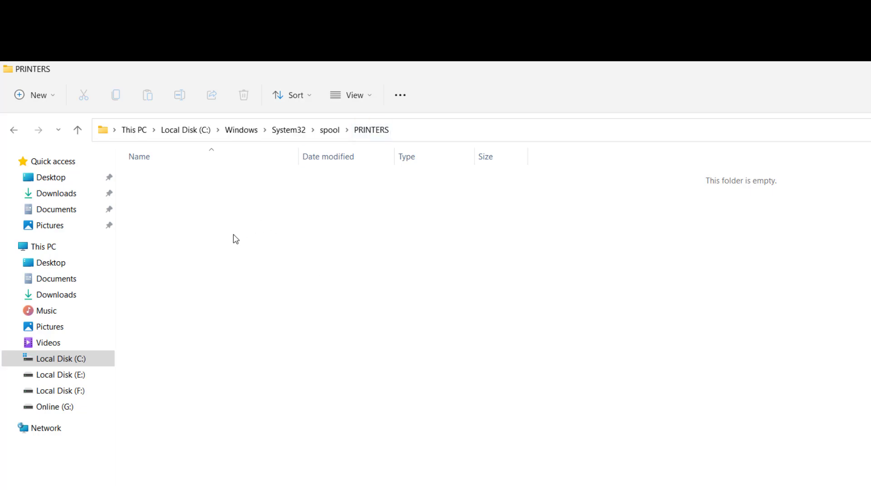
mouse_move(375, 145)
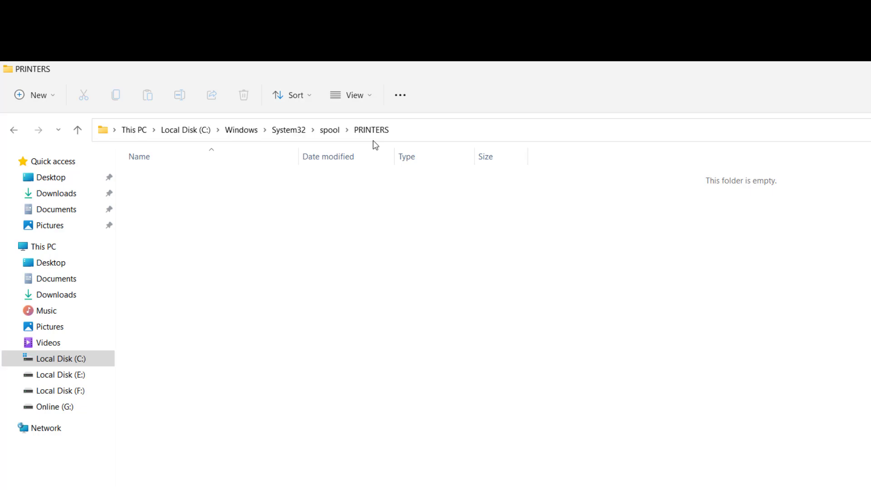
mouse_move(300, 257)
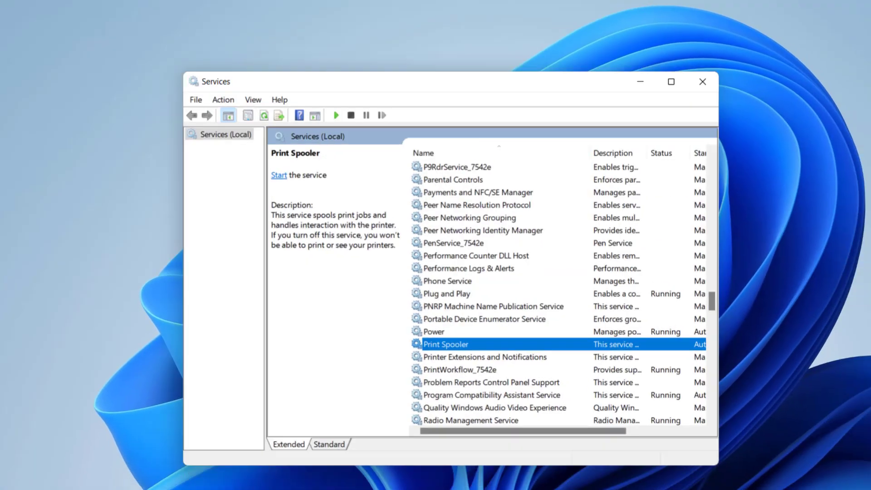
Set Print Spooler's startup type to Automatic and start the service
left_click_drag(444, 81, 400, 50)
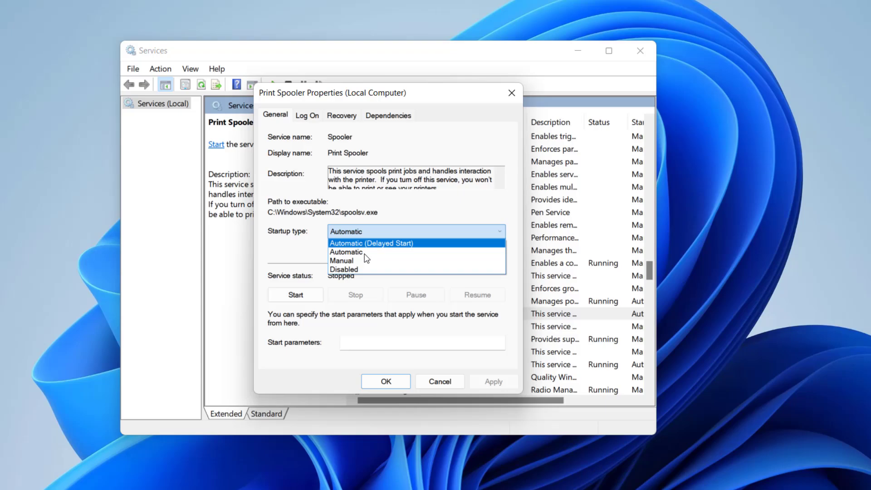
left_click(295, 294)
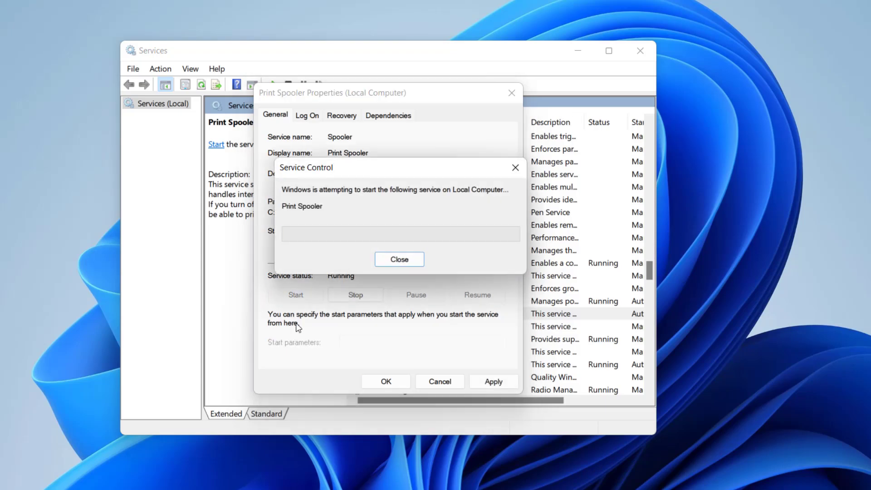
left_click(399, 259)
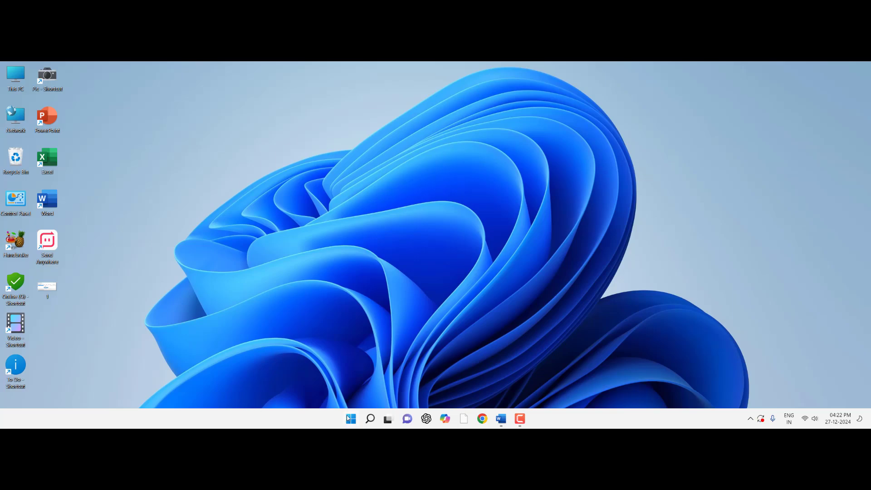
Open Windows Settings and go to System > Troubleshoot
left_click(351, 419)
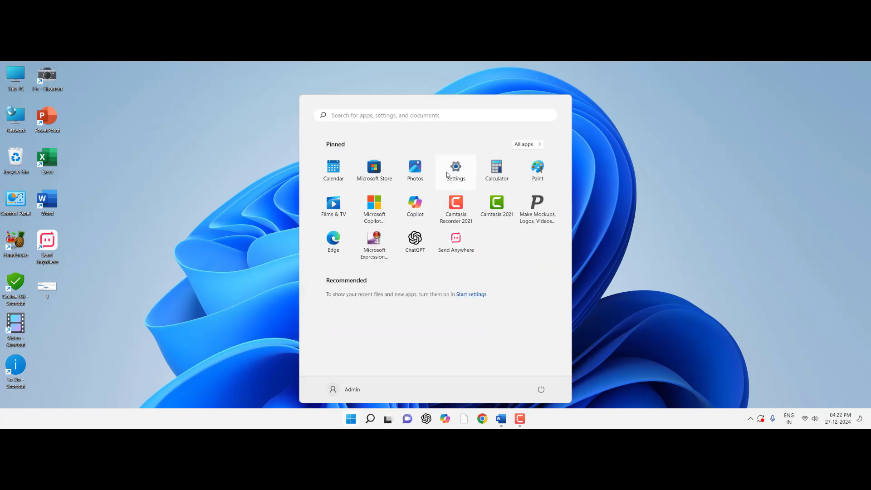
left_click(456, 169)
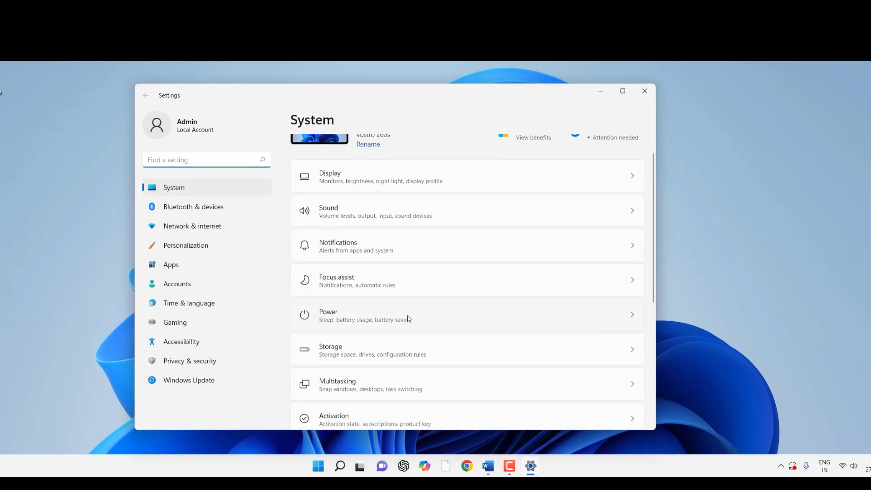
scroll("down", 3)
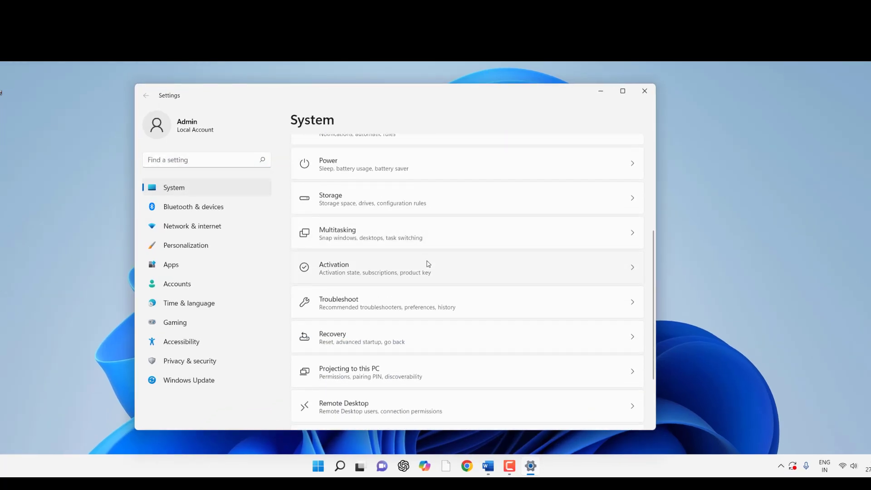
scroll("down", 3)
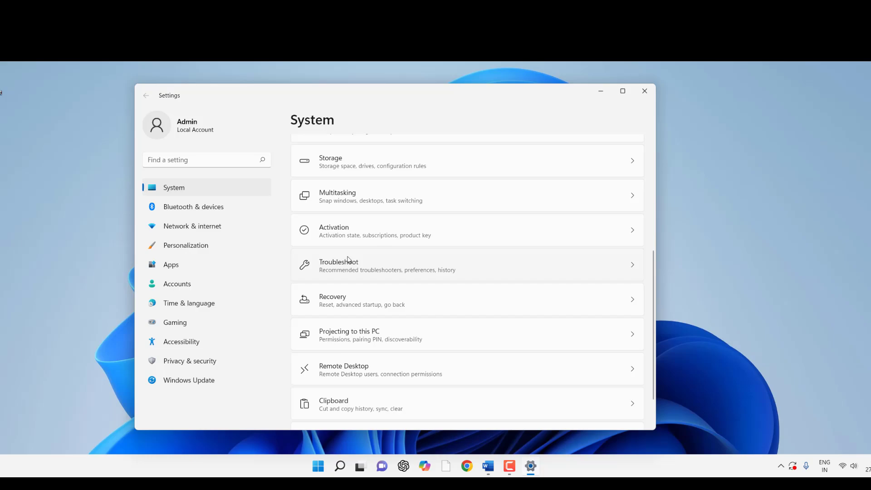
left_click(339, 265)
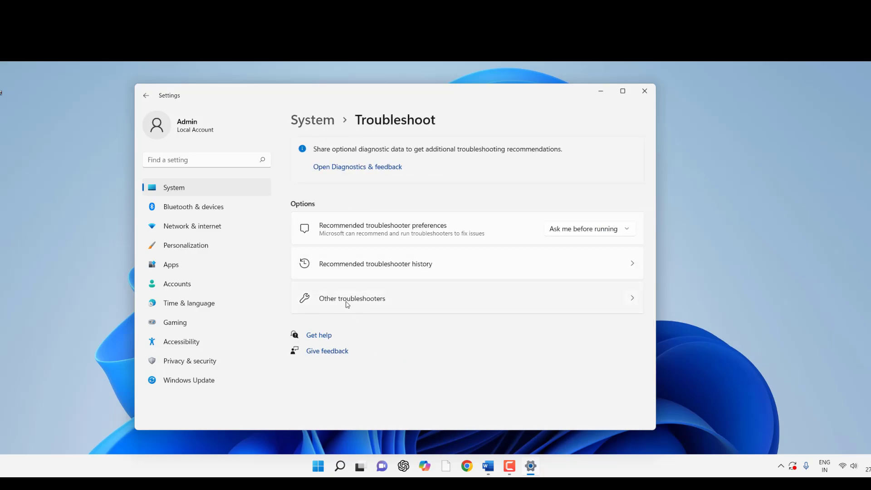
Run the Printer troubleshooter from Other troubleshooters for the Canon LBP2900
left_click(351, 298)
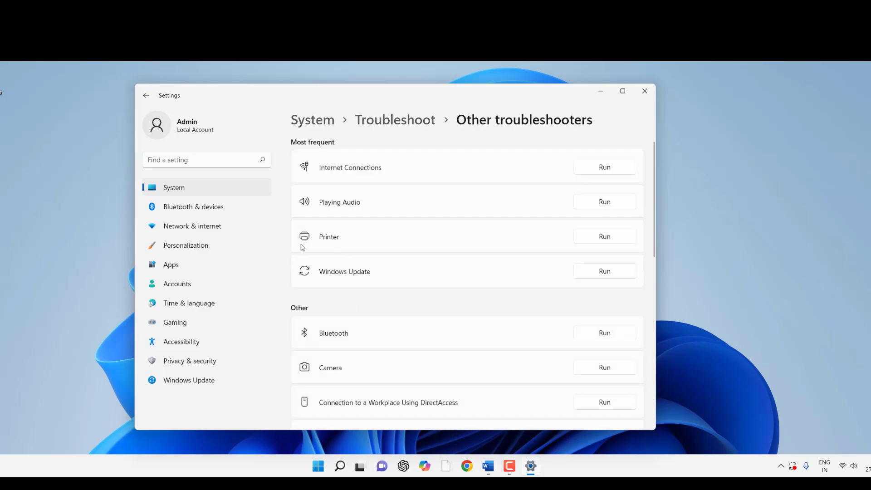
mouse_move(472, 240)
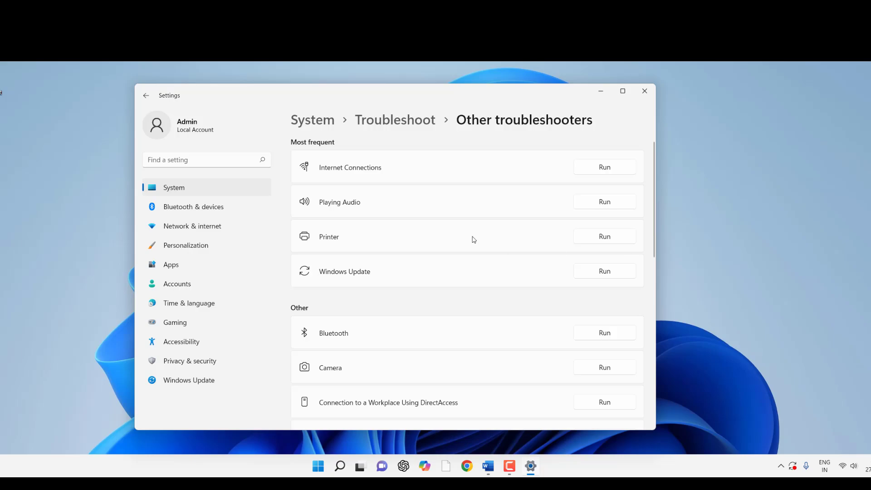
left_click(603, 236)
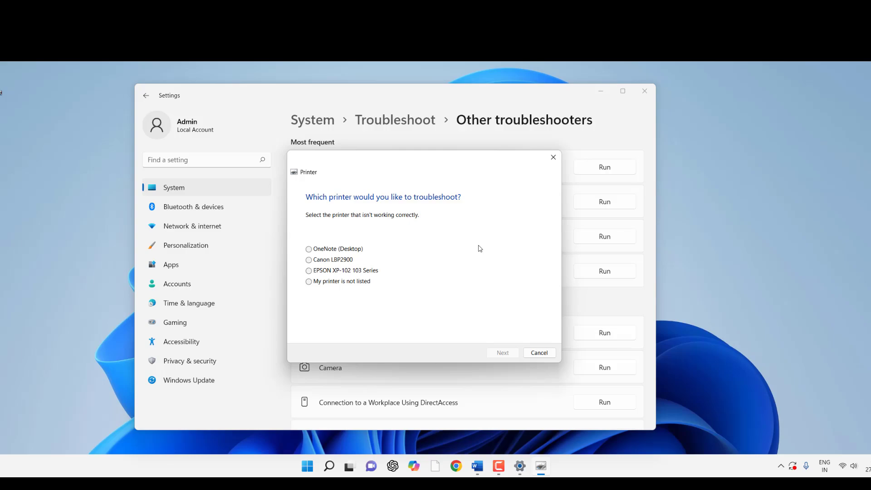
mouse_move(351, 208)
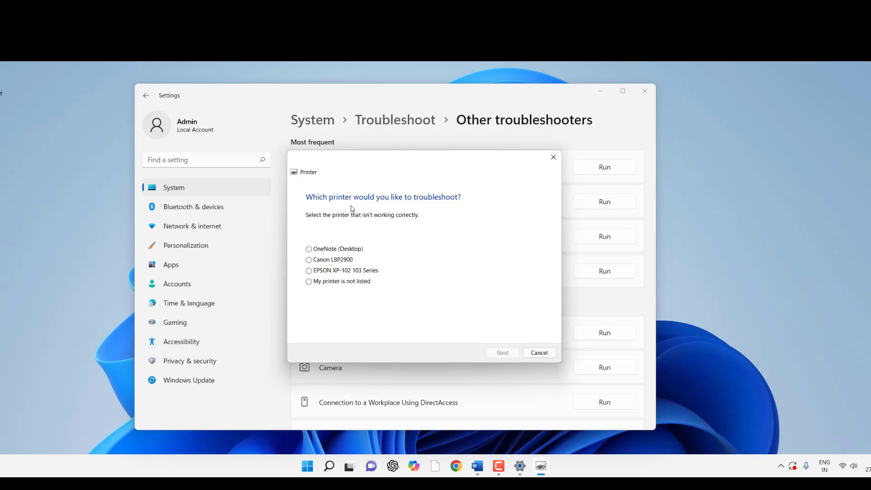
mouse_move(346, 238)
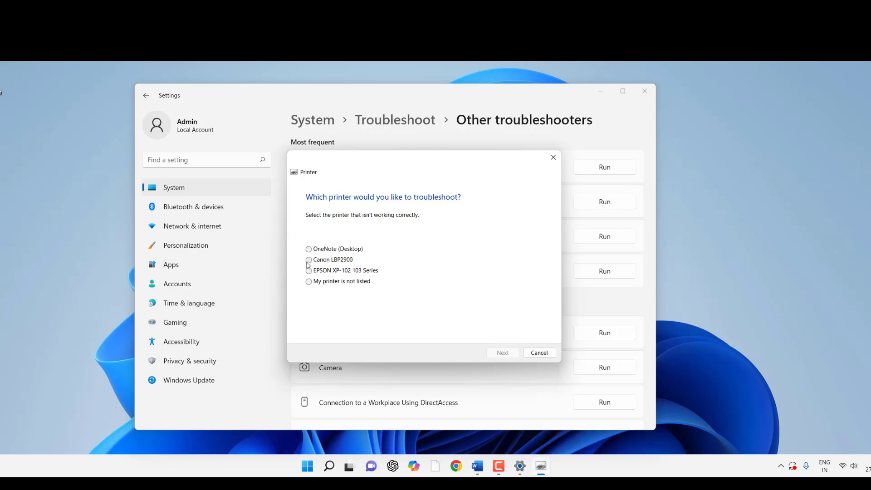
left_click(309, 259)
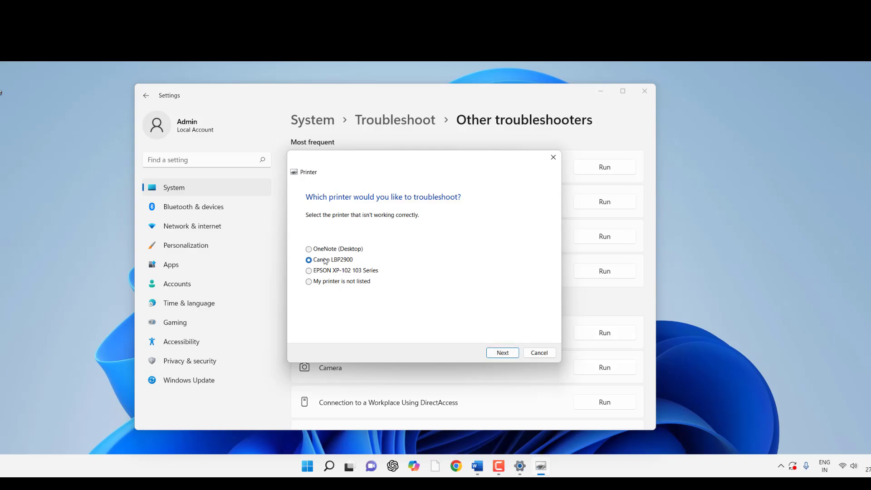
left_click(308, 259)
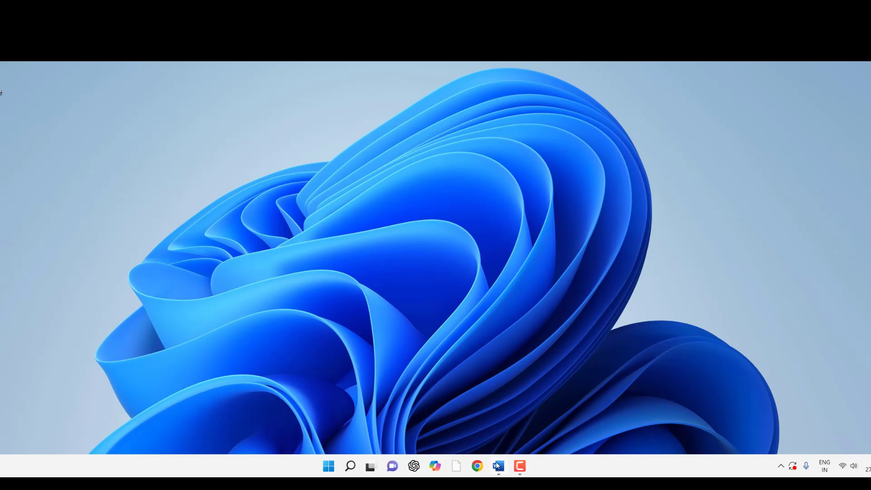
View the EPSON XP-102 103 Series properties from Word's print page, cancel unchanged, and close Word
left_click(497, 466)
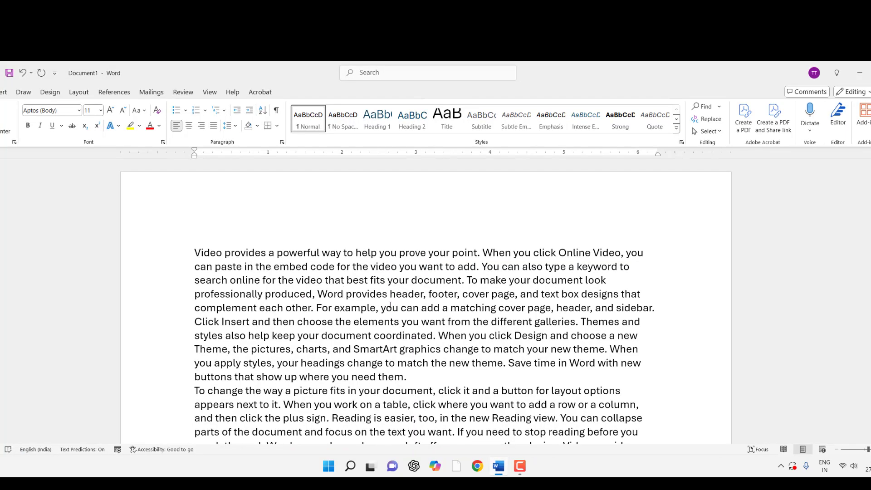
key("ctrl+p")
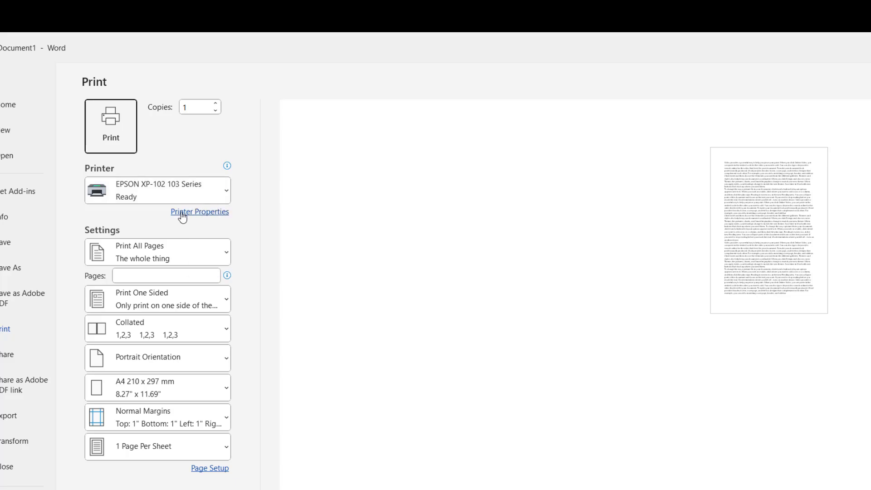
left_click(199, 212)
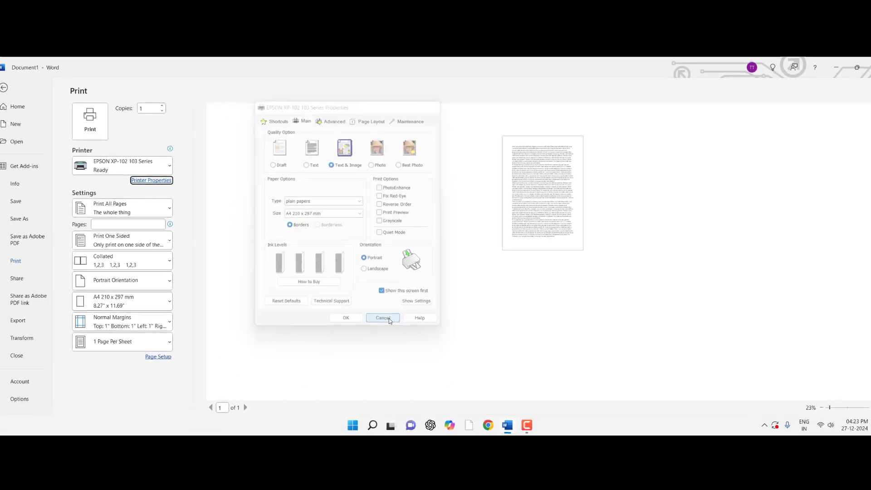
left_click(383, 318)
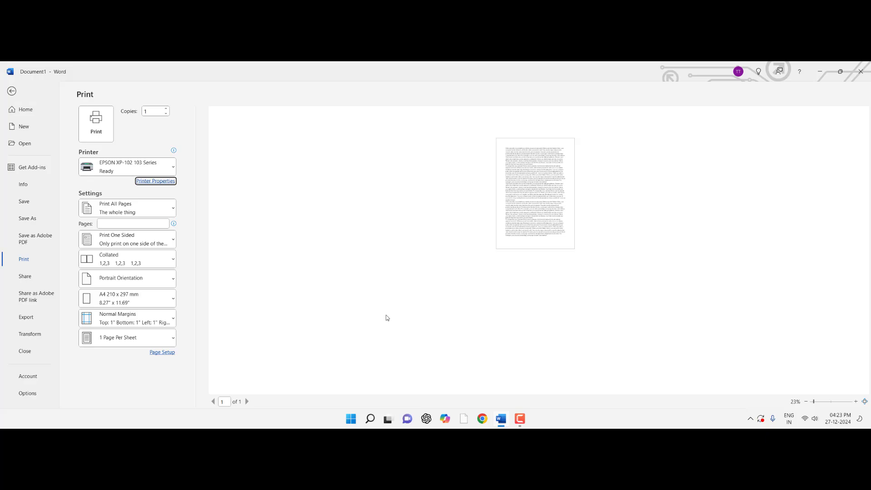
left_click(12, 90)
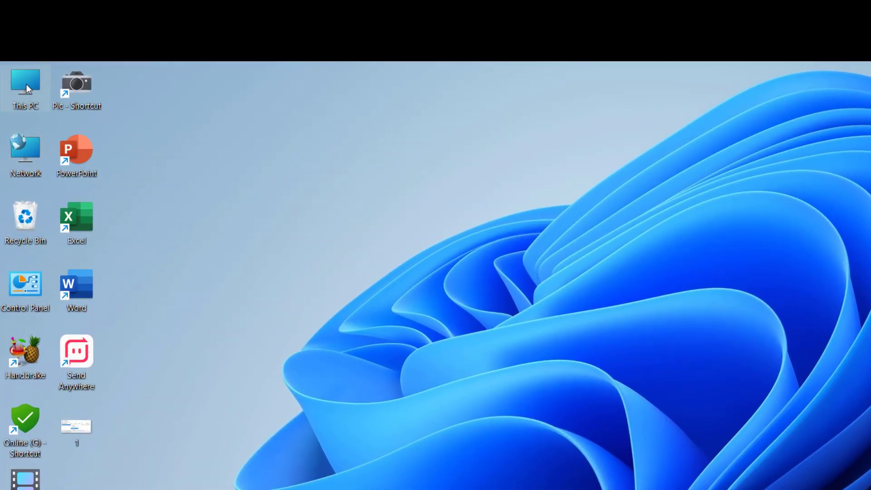
mouse_move(342, 215)
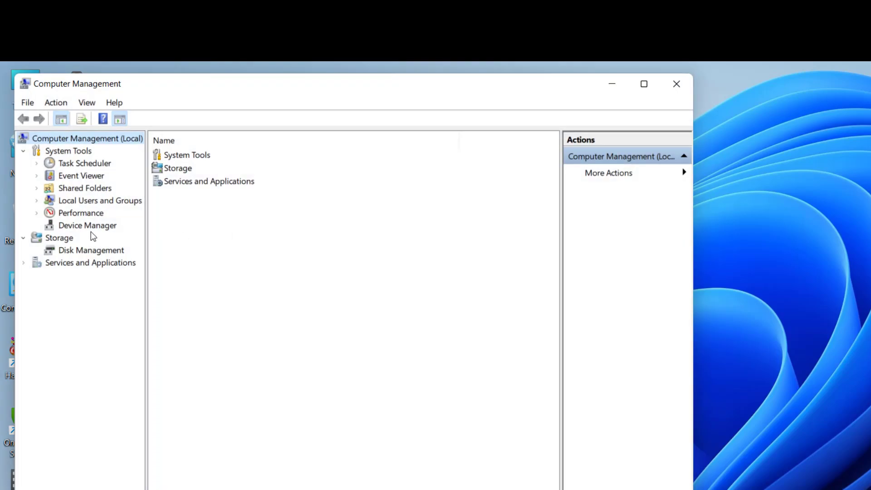
Search automatically for a Canon LBP2900 driver under Print queues; the best driver is already installed
left_click(88, 225)
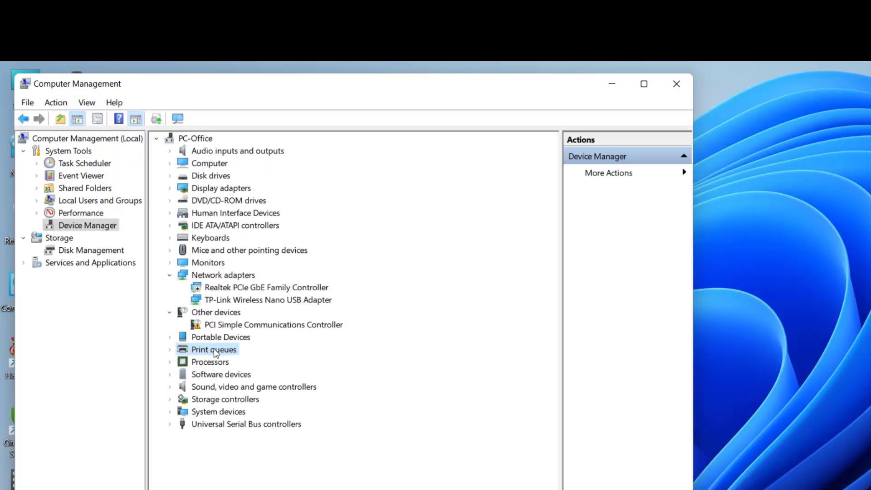
left_click(169, 348)
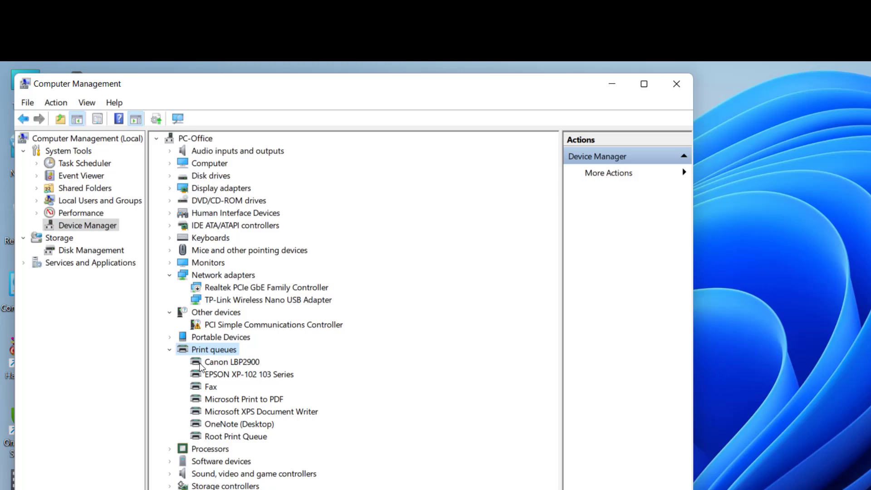
right_click(232, 361)
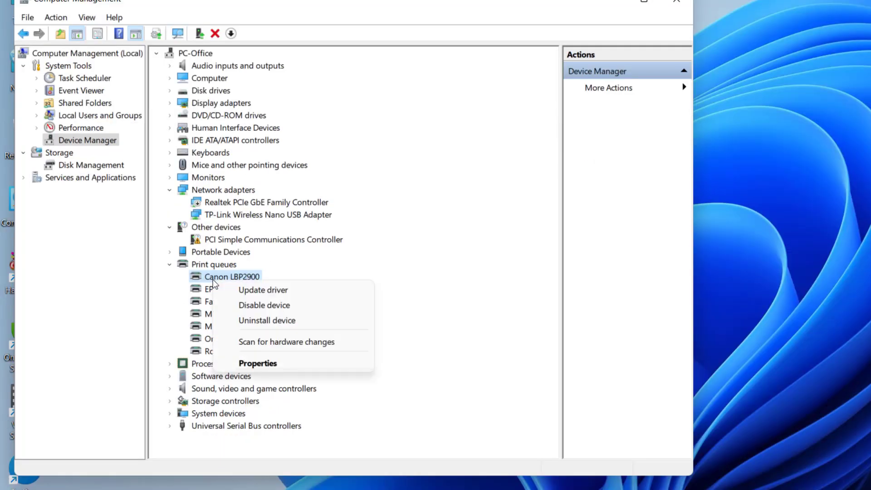
left_click(263, 289)
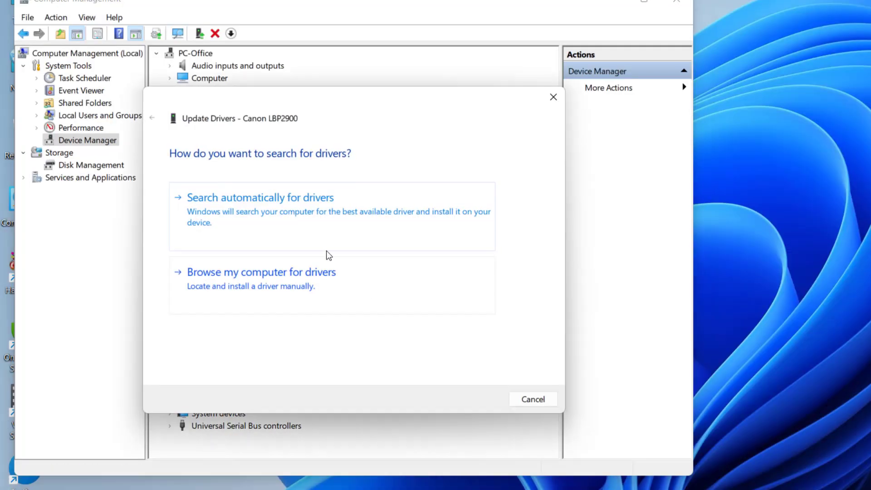
left_click(260, 197)
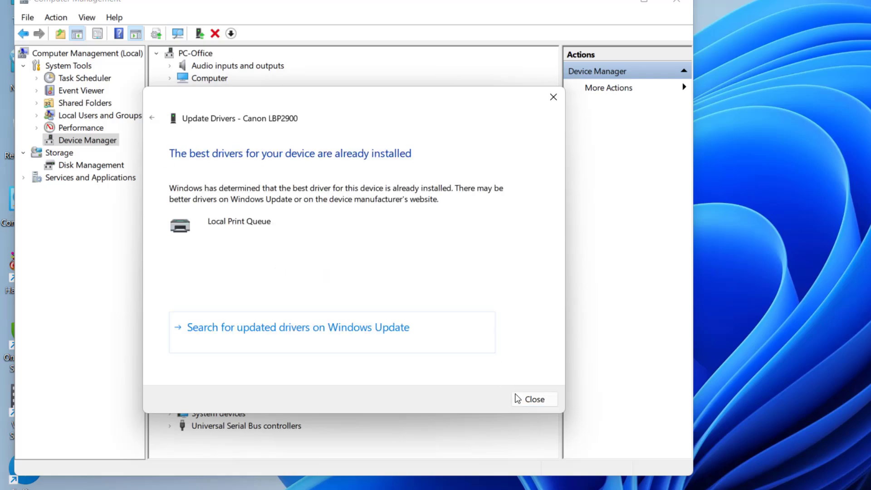
left_click(533, 399)
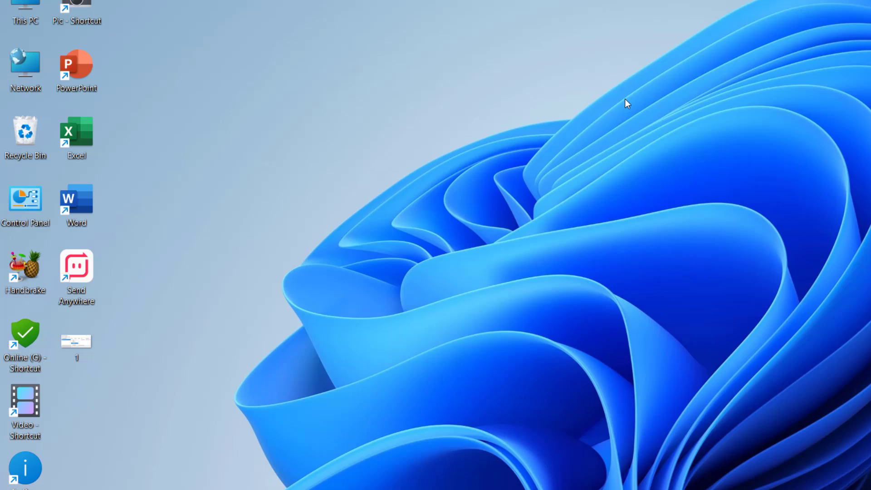